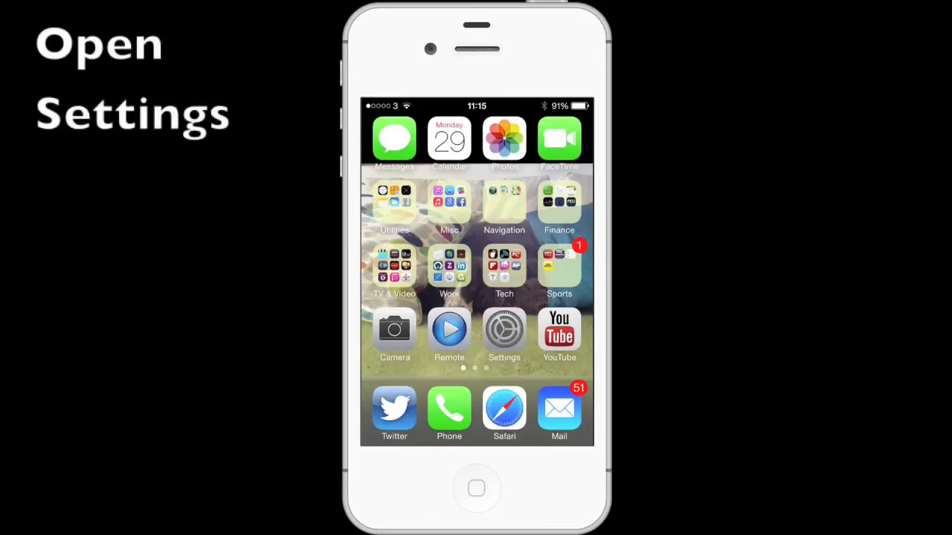
- Switch on Sound Check in the iPhone's Music settings
left_click(504, 331)
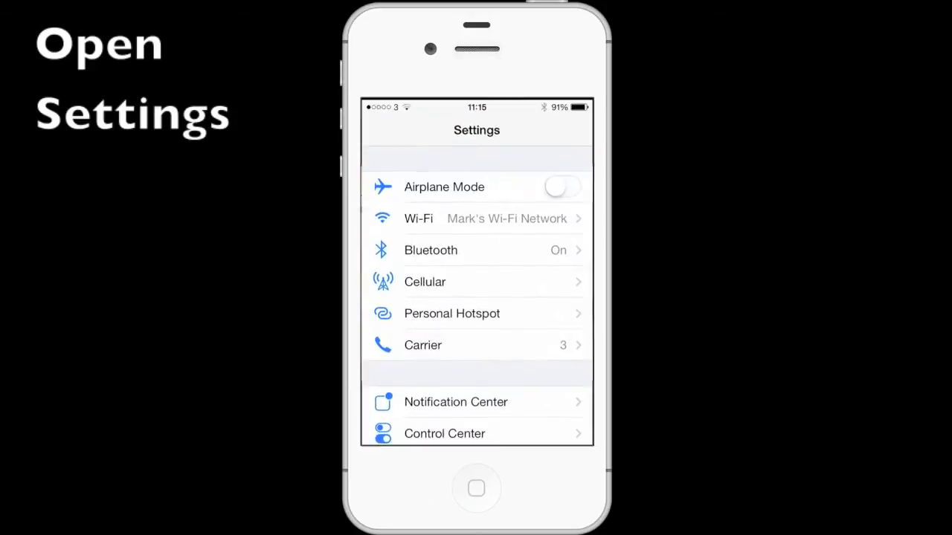
scroll("down", 3)
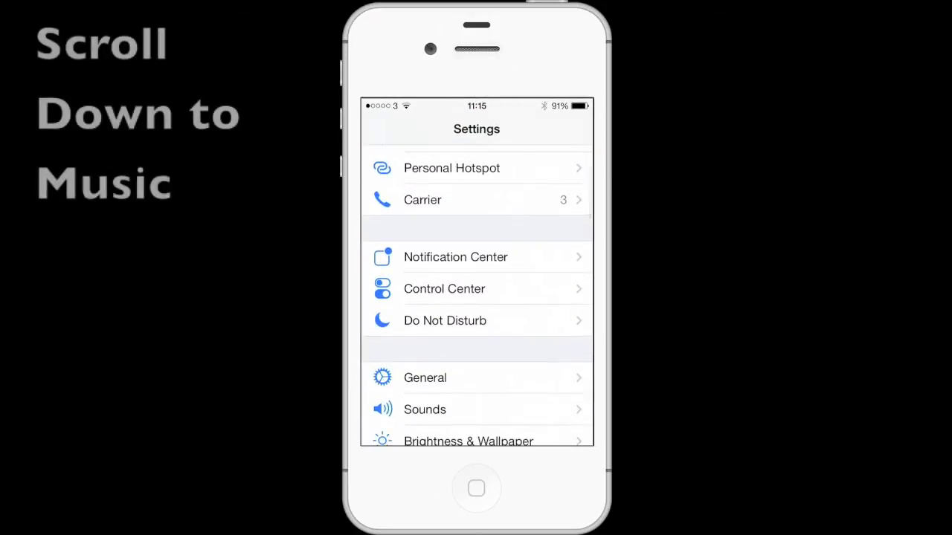
scroll("down", 3)
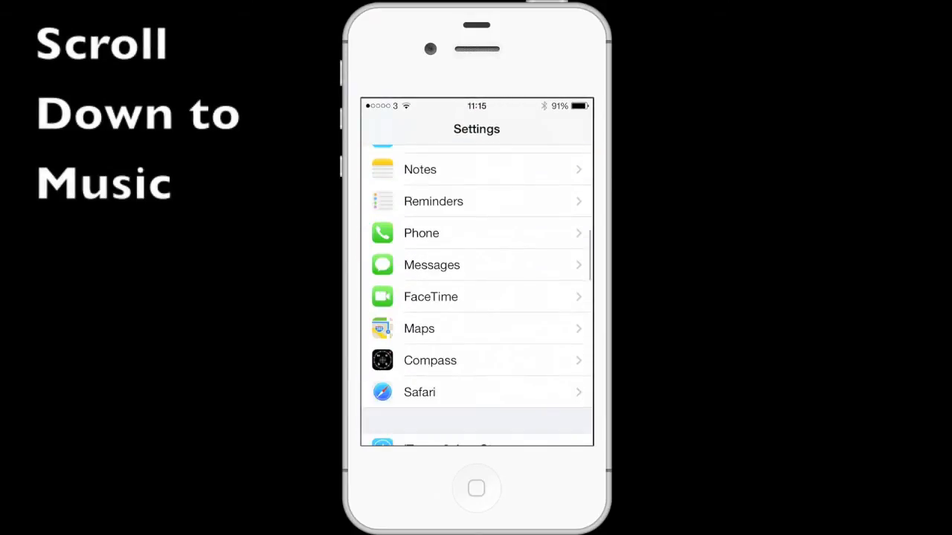
scroll("down", 3)
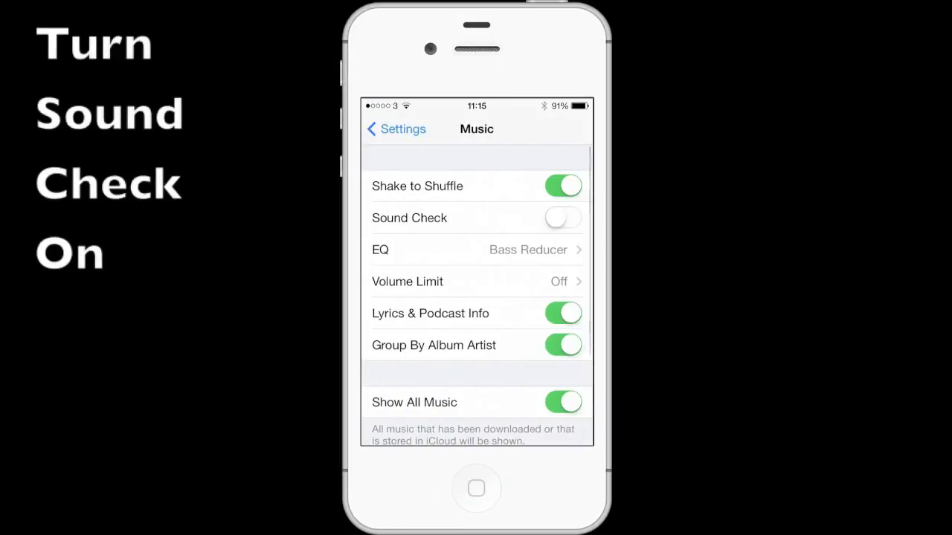
left_click(563, 218)
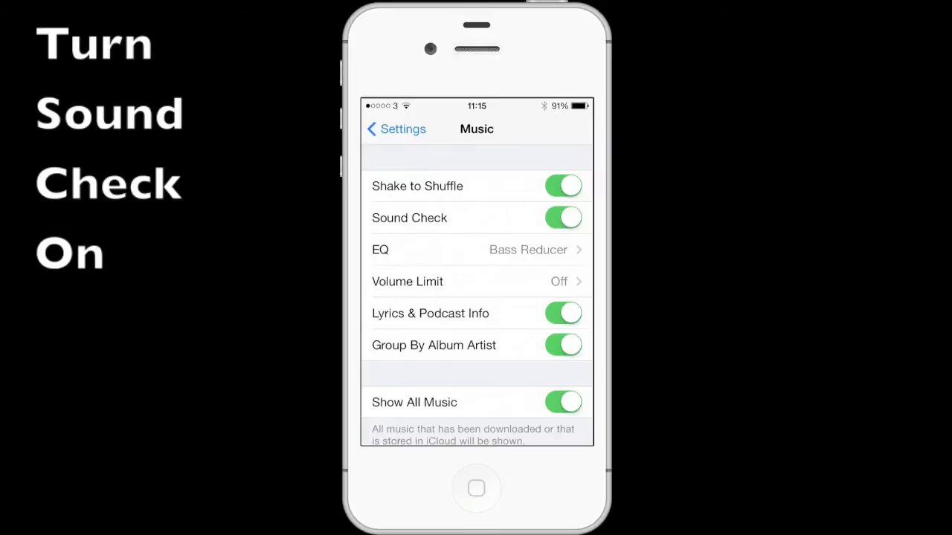
- Choose Small Speakers from the EQ list of equalizer styles
left_click(476, 249)
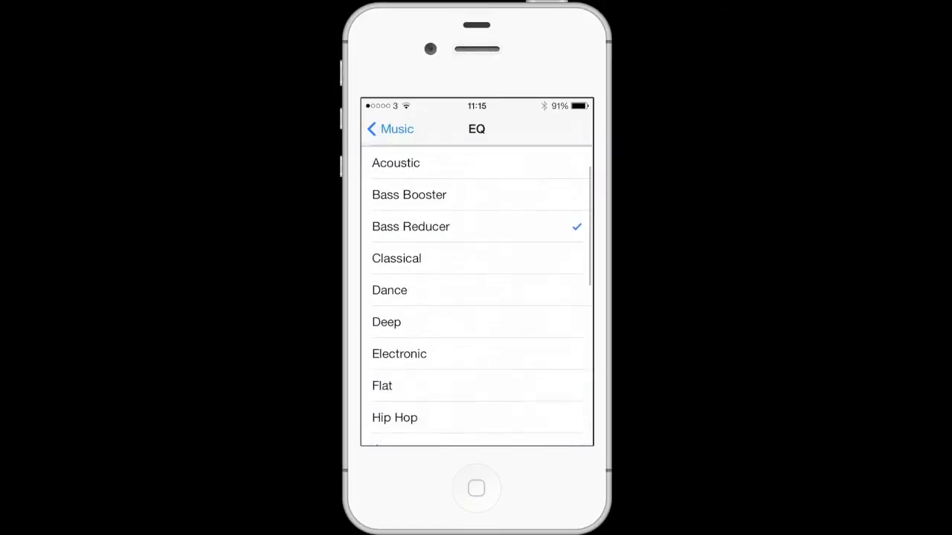
scroll("down", 3)
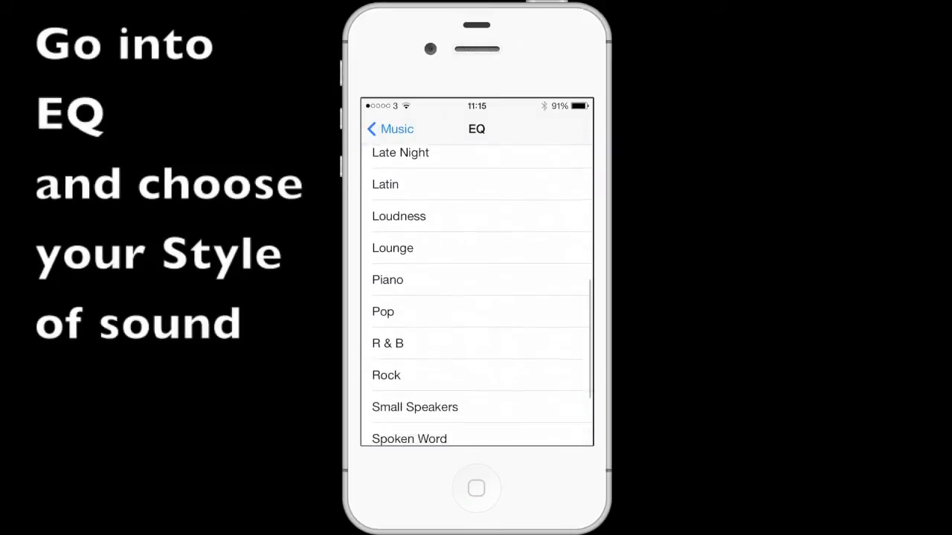
scroll("down", 3)
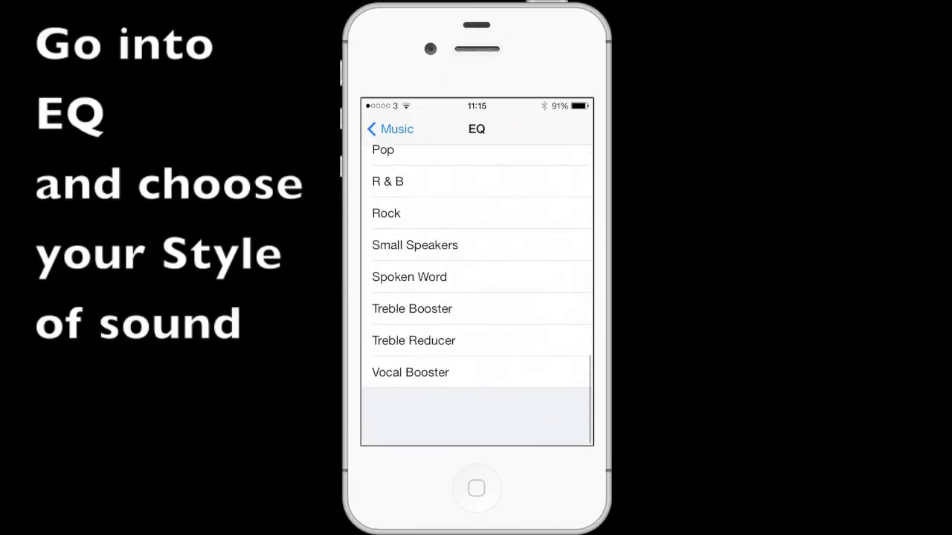
left_click(414, 275)
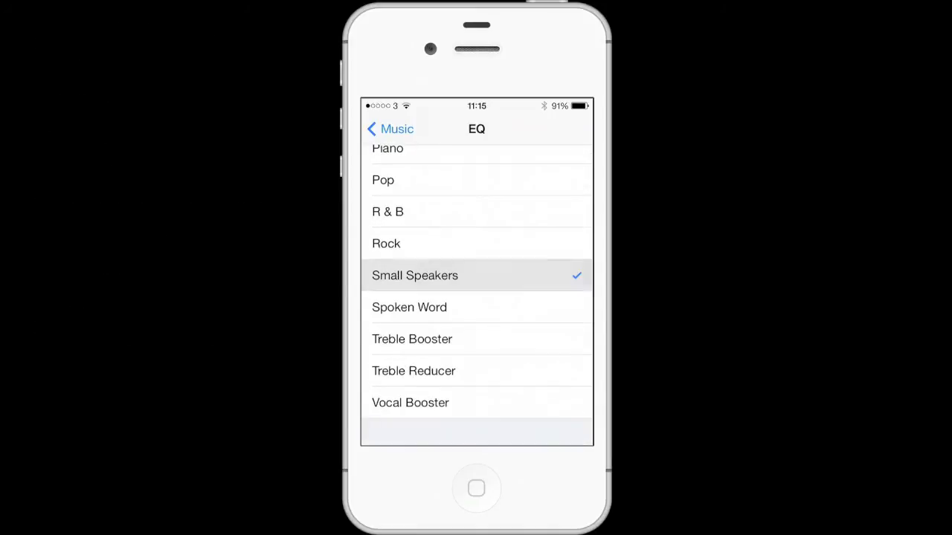
- Change the equalizer style to Flat instead
scroll("up", 3)
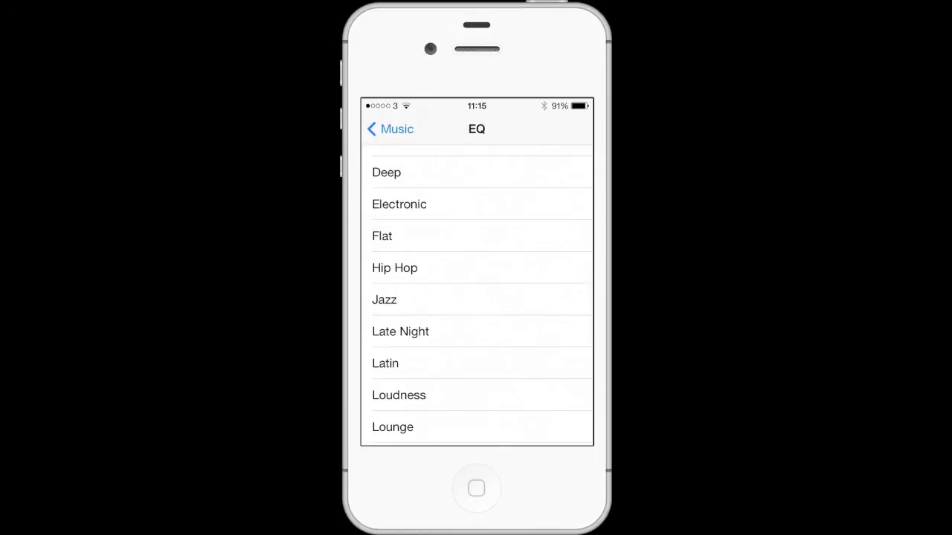
scroll("up", 3)
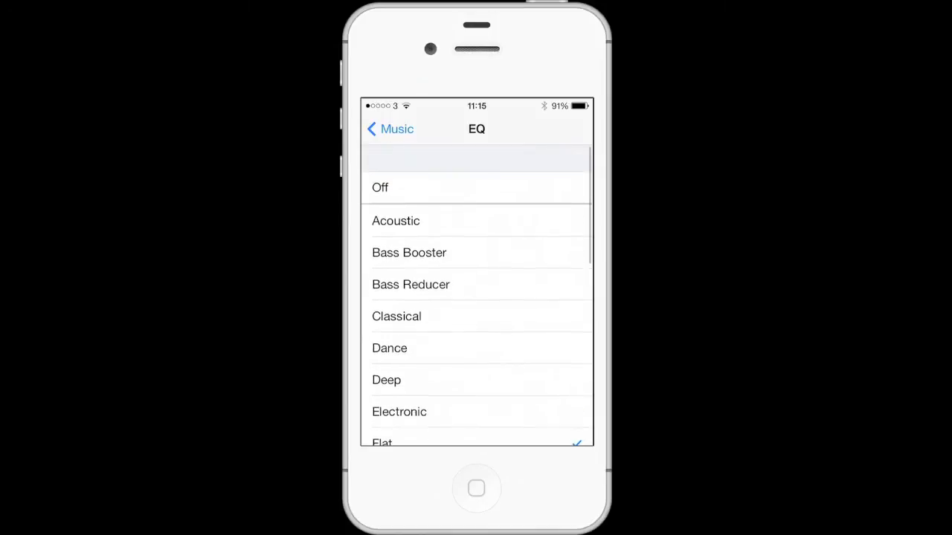
left_click(390, 129)
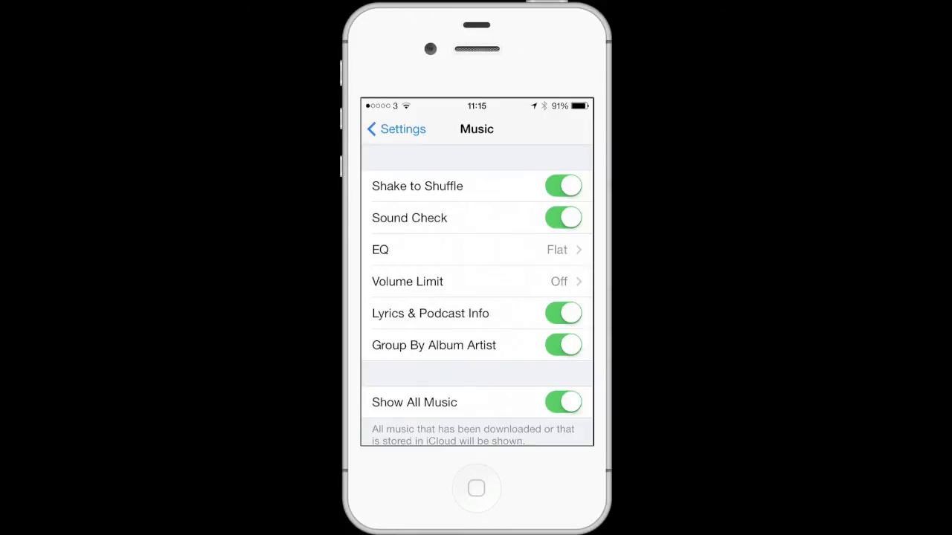
scroll("down", 3)
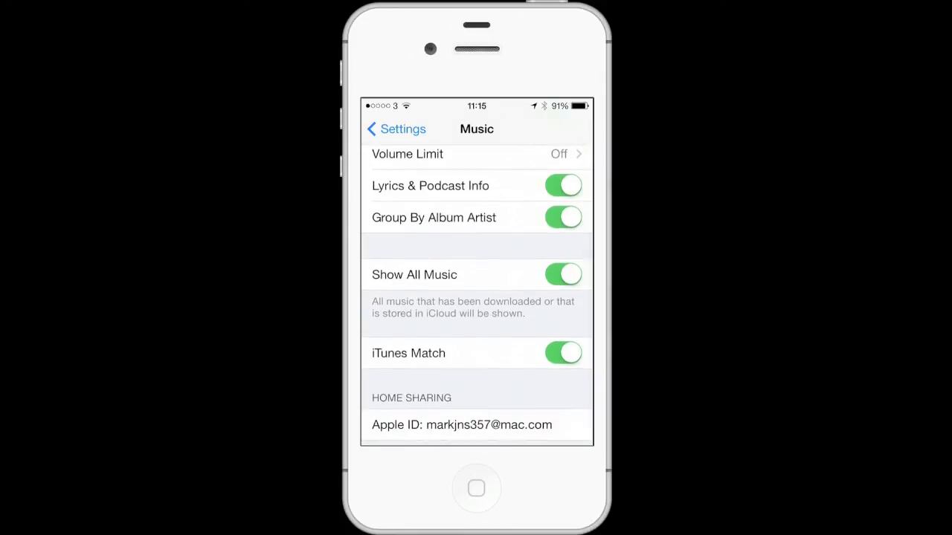